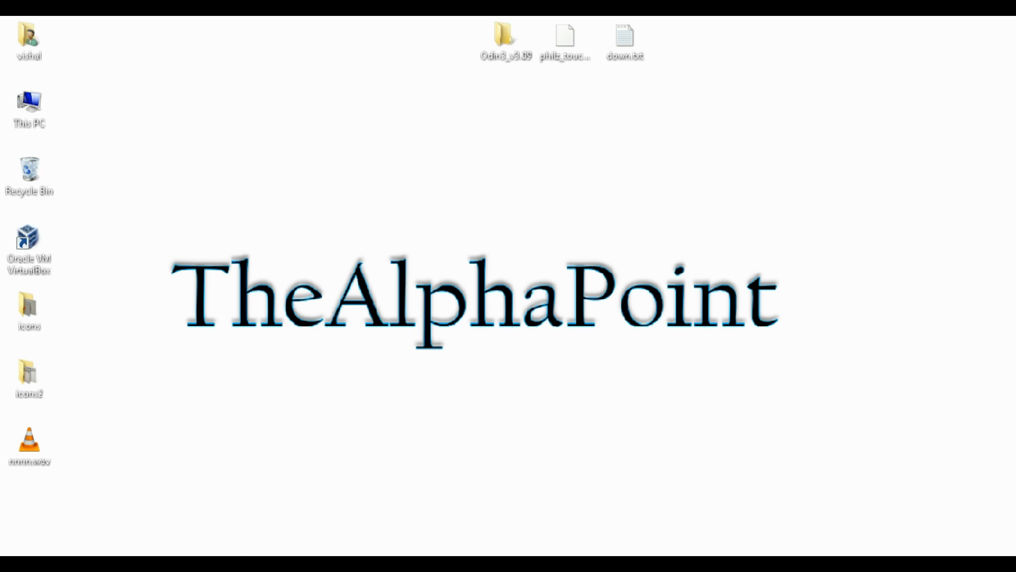
Open the down.txt notes file of download links from the desktop
left_click(625, 41)
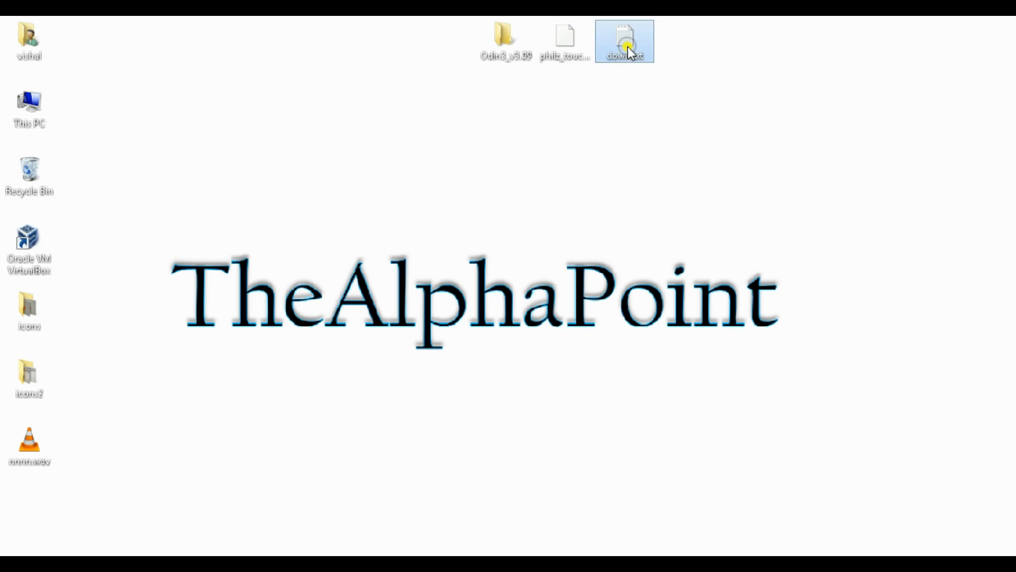
double_click(624, 40)
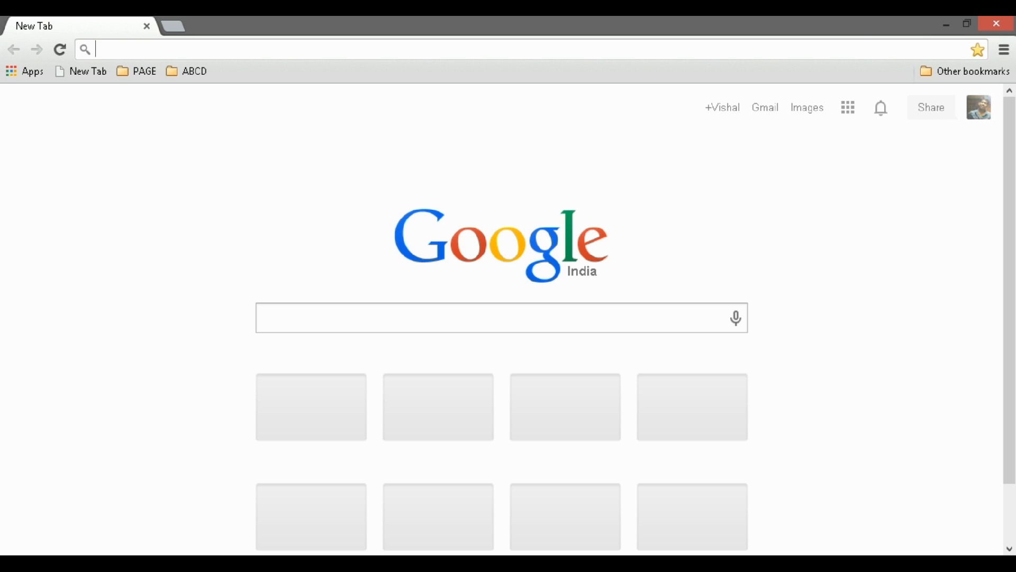
Go to XDA thread 2201860 and open the Galaxy Note 2 N7100 PhilZ Touch thread
type("forum.xda-developers.com/showthread.php?t=2201860")
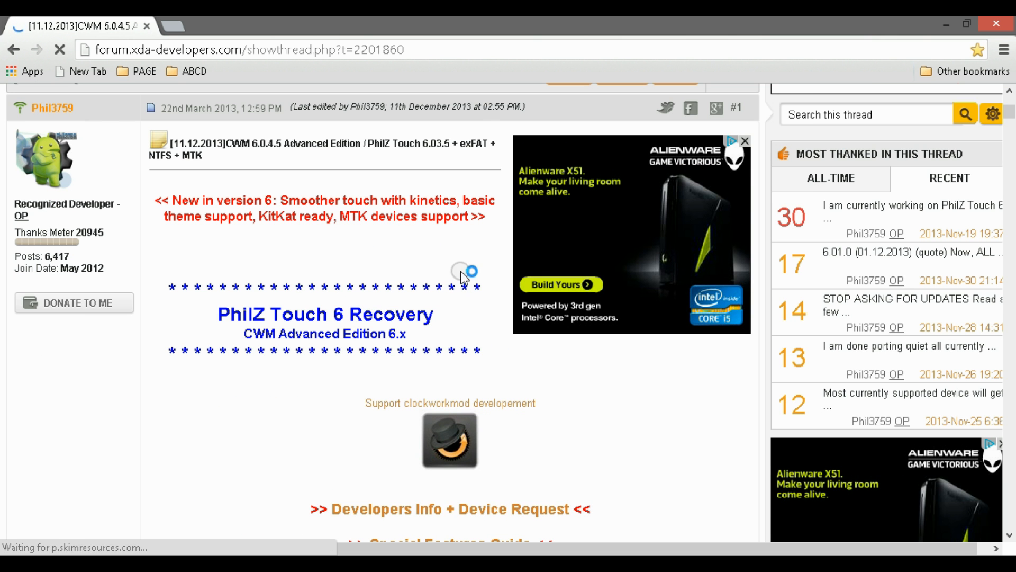
scroll("down", 3)
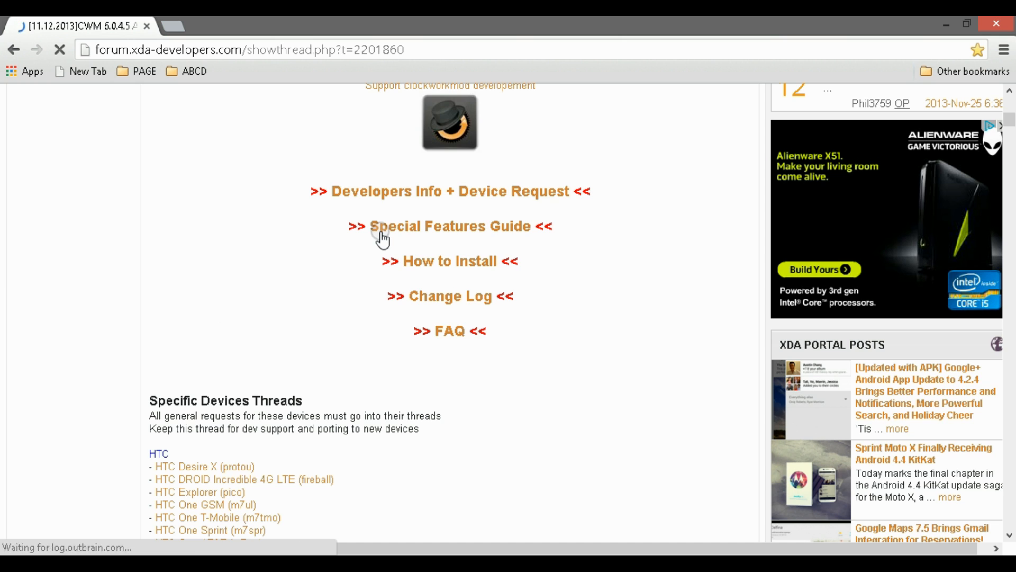
scroll("down", 3)
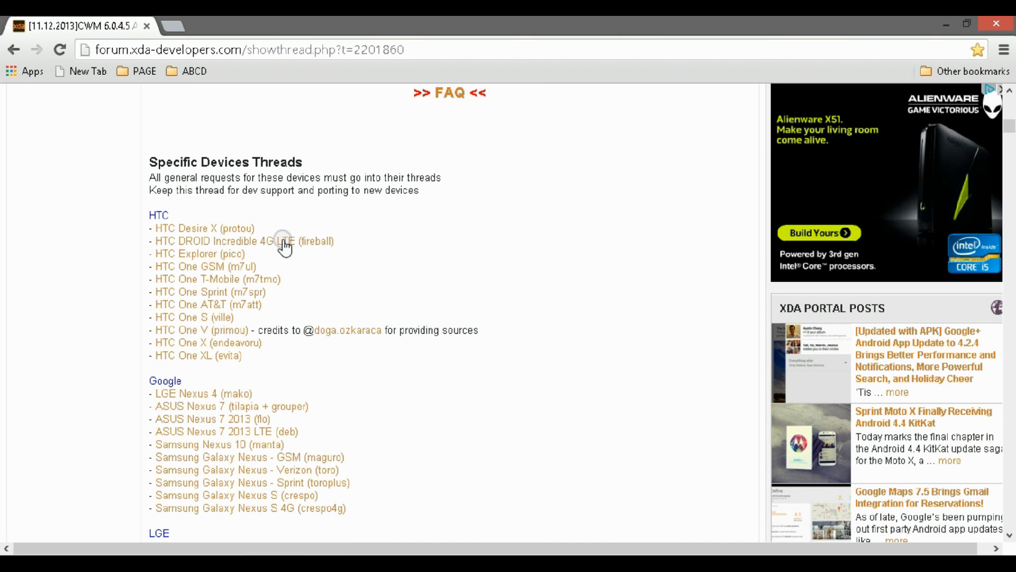
scroll("down", 3)
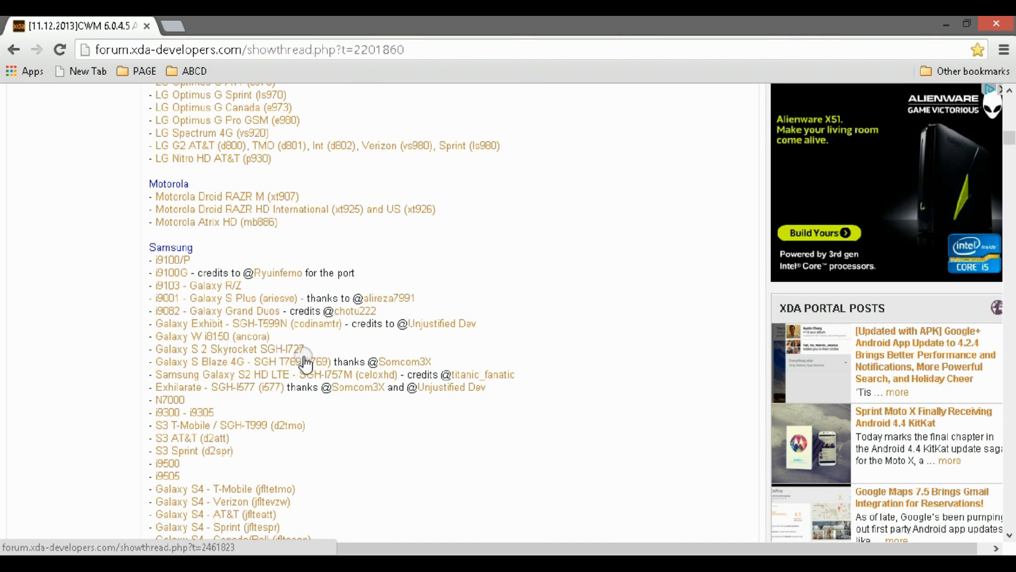
scroll("down", 3)
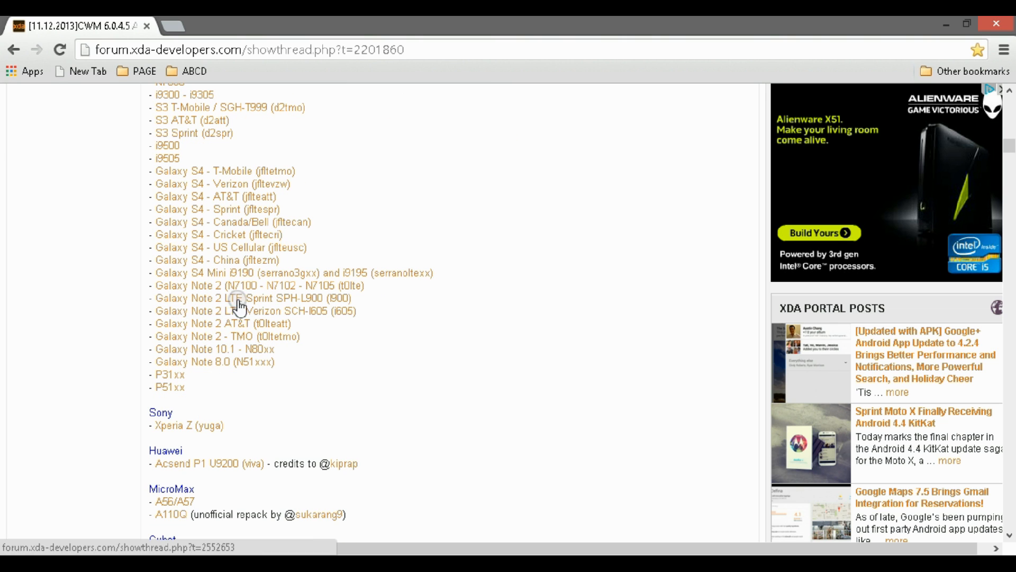
mouse_move(238, 292)
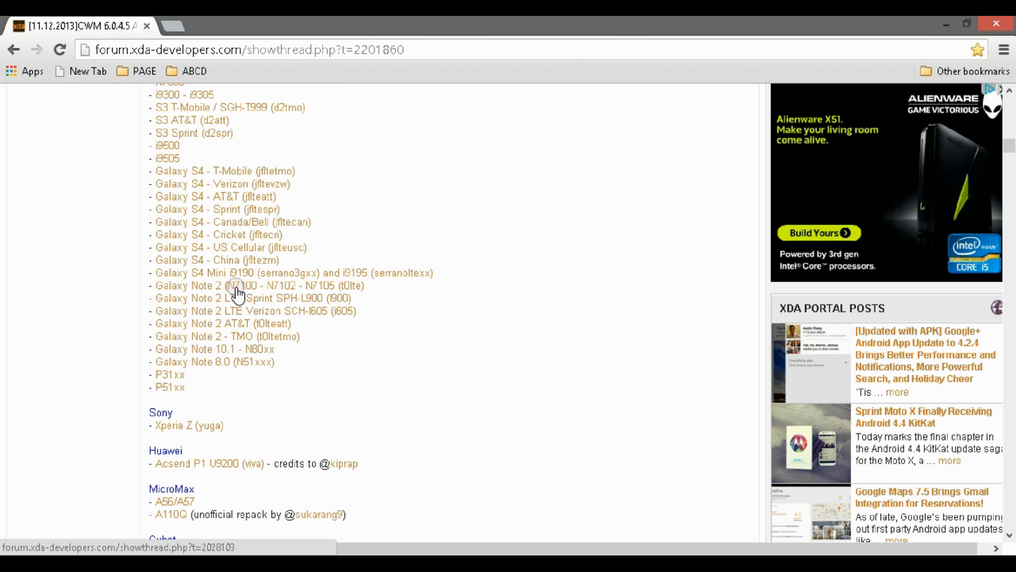
left_click(232, 287)
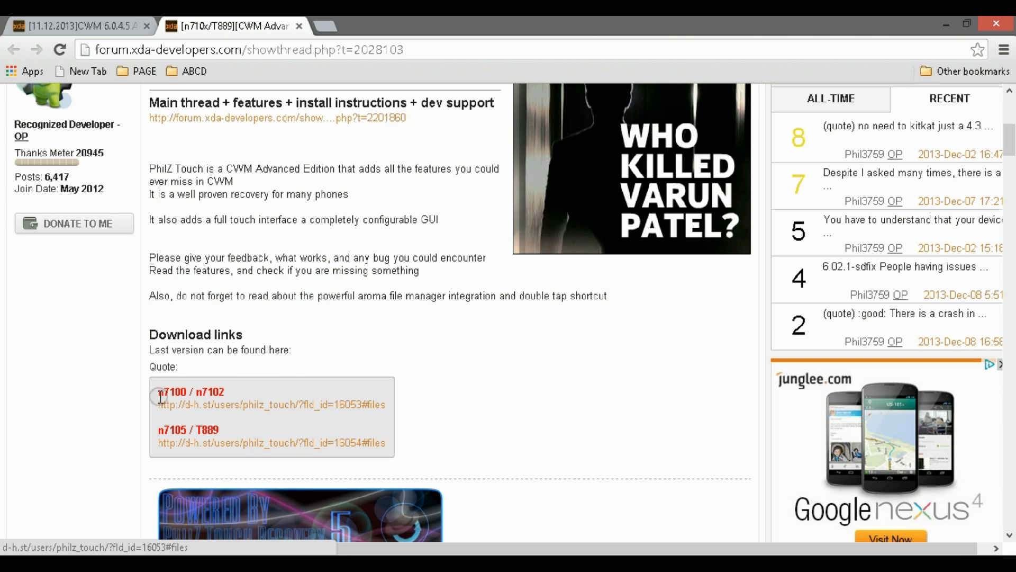
mouse_move(191, 412)
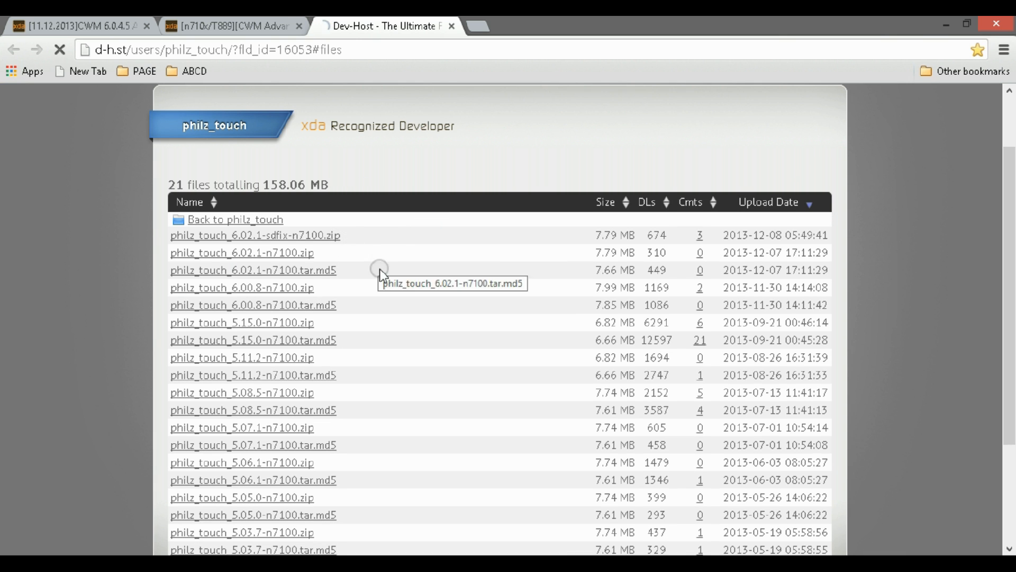
mouse_move(377, 243)
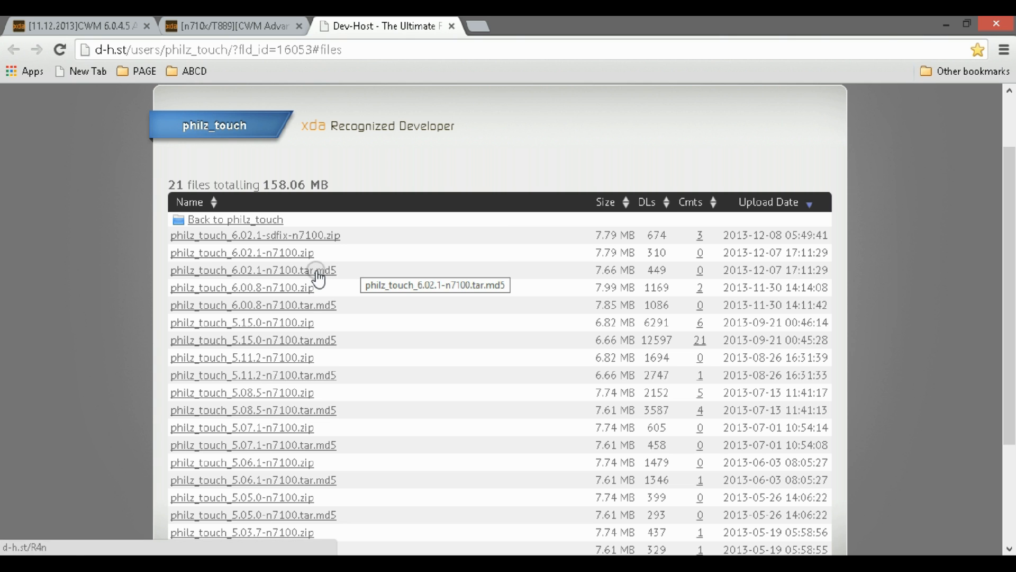
Start the Dev-Host download of philz_touch_6.02.1-n7100.tar.md5, dismissing the ad tab
left_click(253, 270)
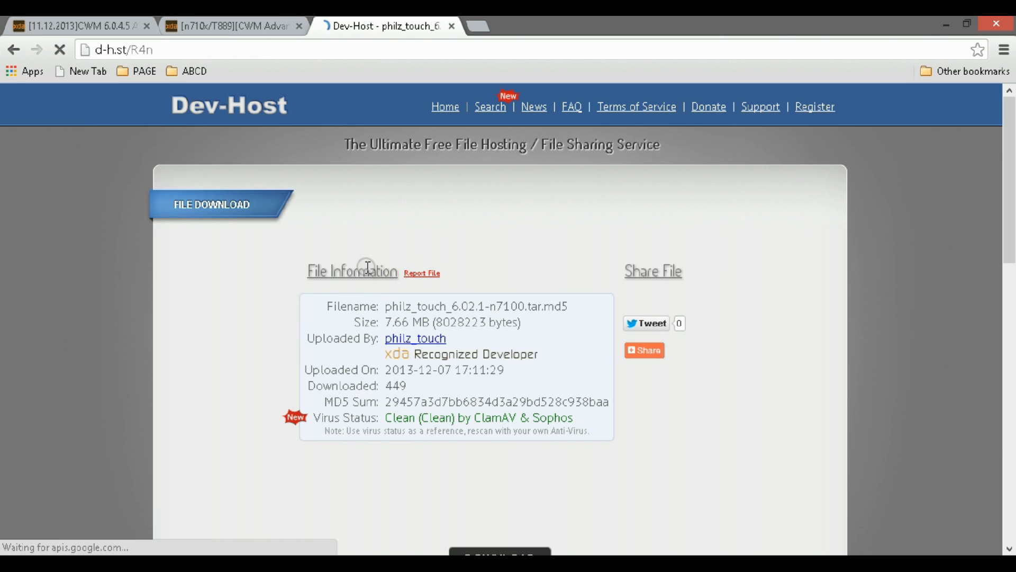
scroll("down", 3)
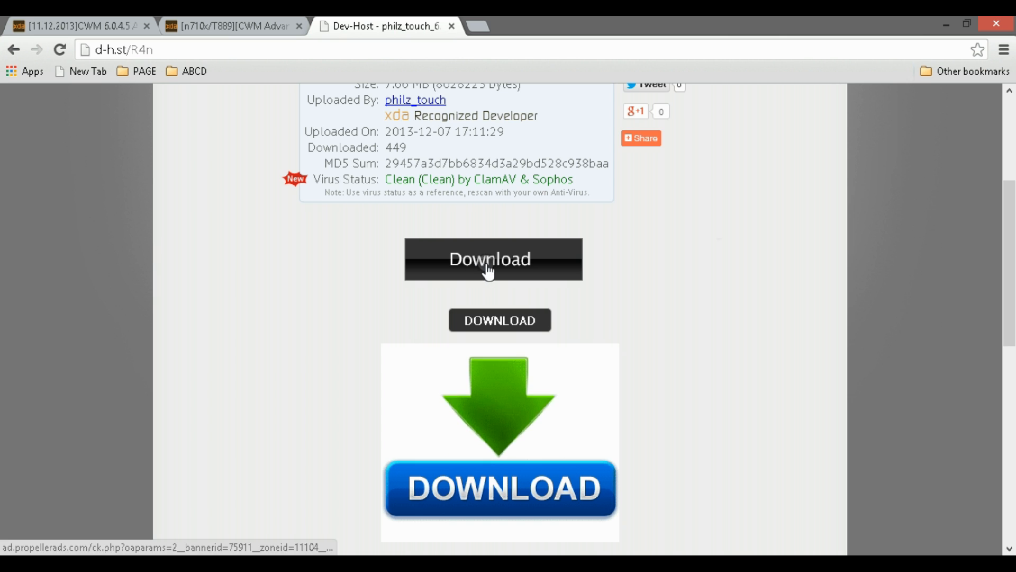
left_click(492, 258)
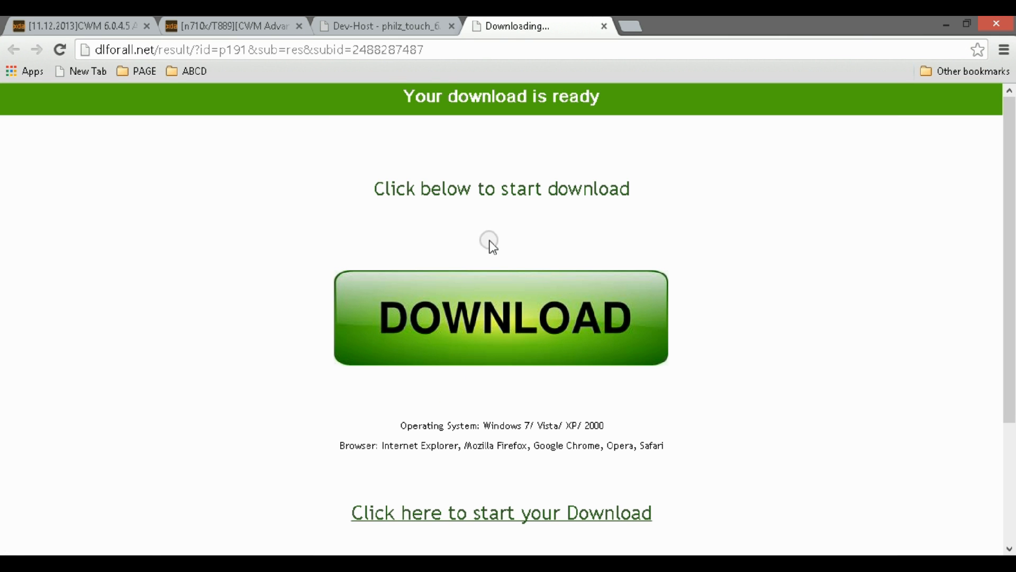
left_click(500, 317)
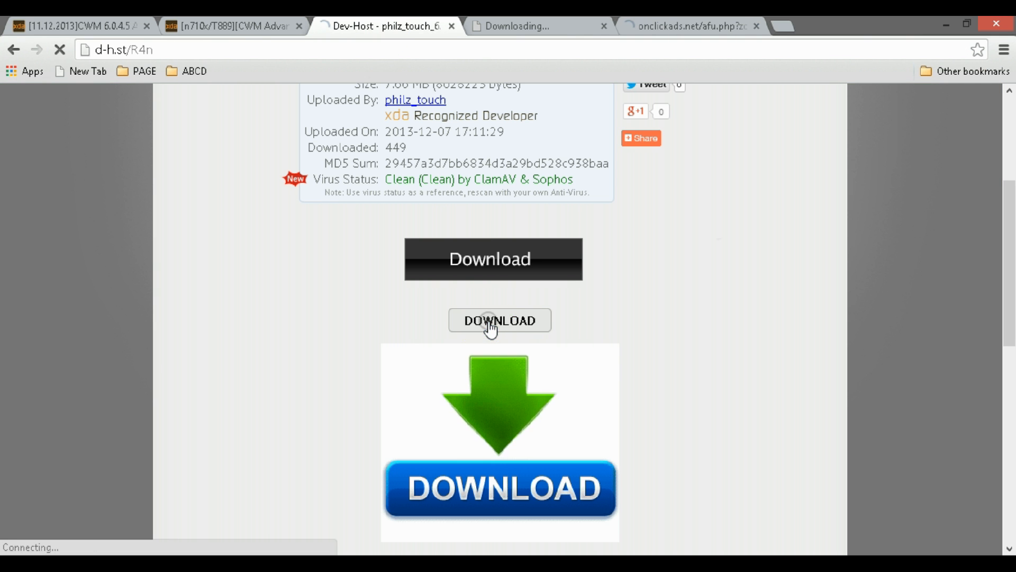
left_click(499, 320)
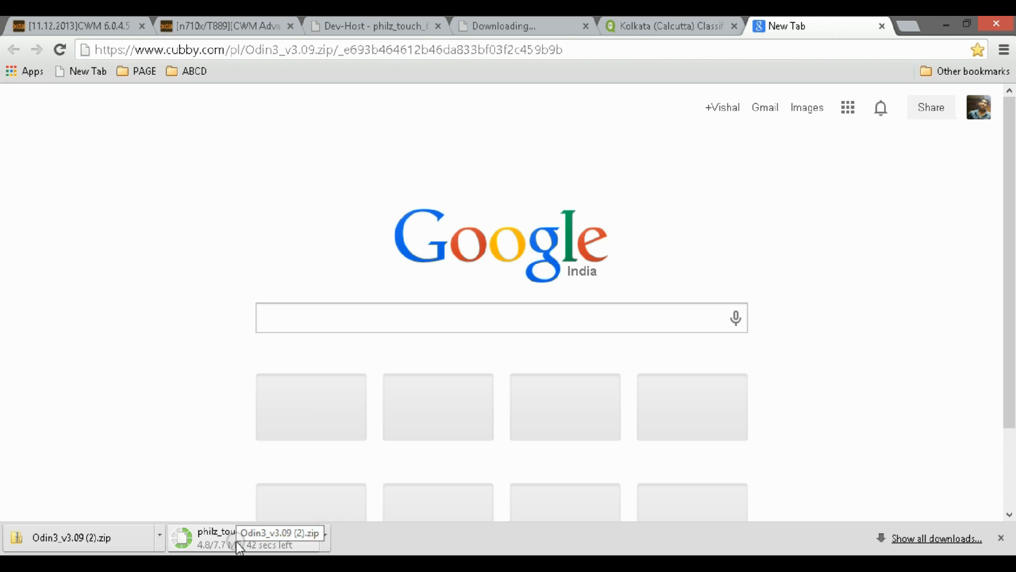
Return to the down.txt list of download links in Notepad
left_click(996, 24)
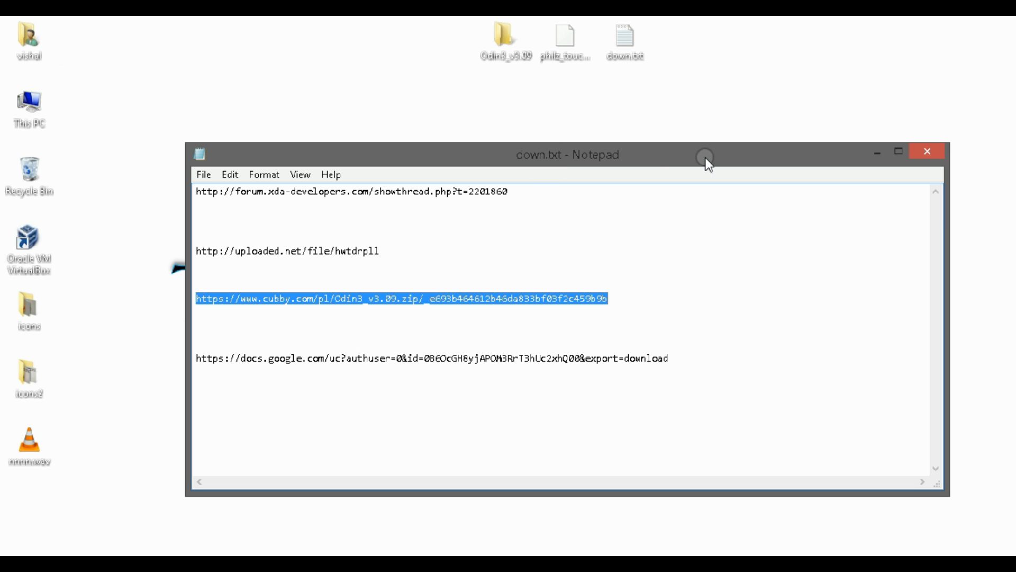
mouse_move(513, 70)
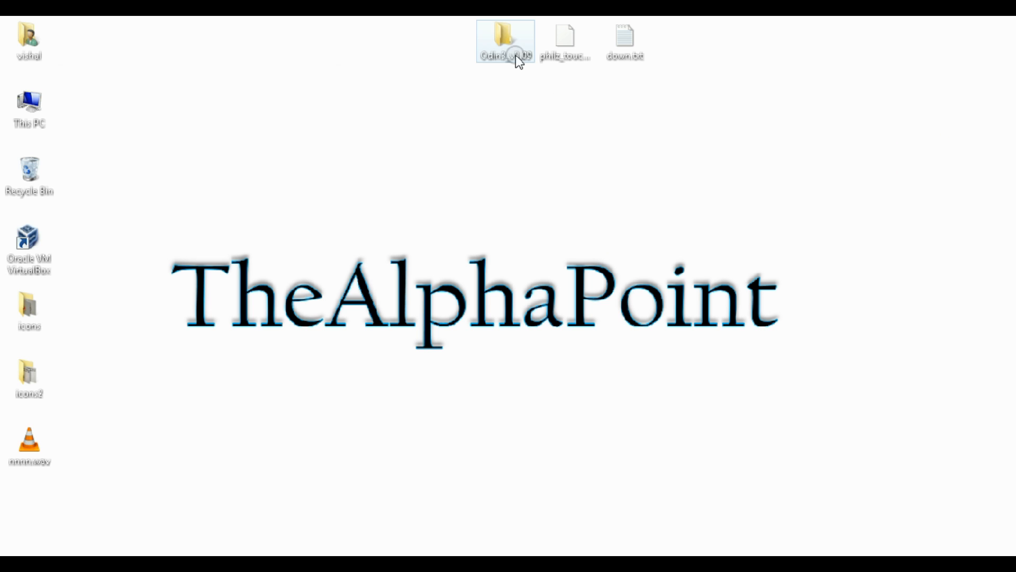
left_click(564, 40)
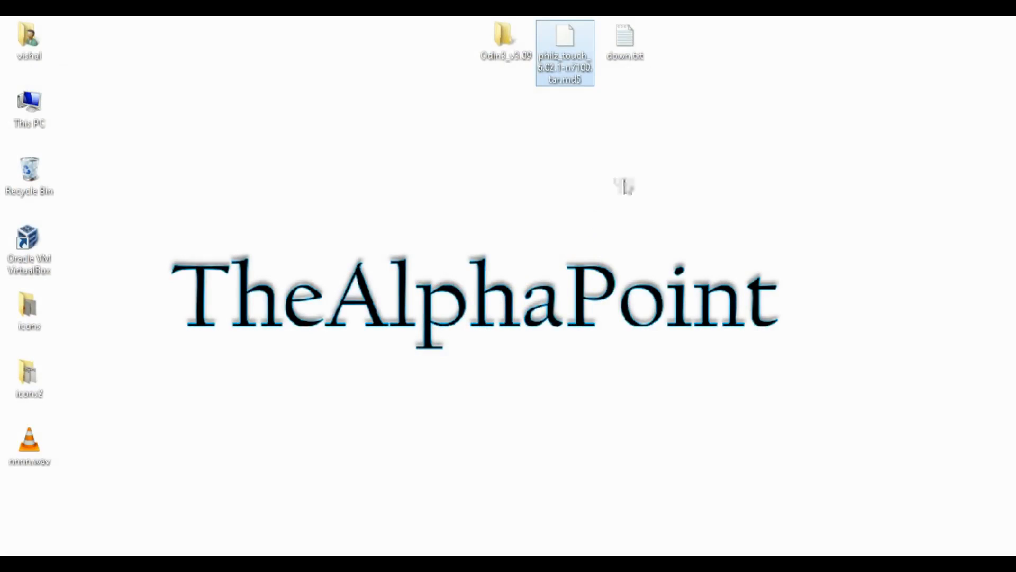
Run Odin3 v3.09.exe as administrator from the Odin3_v3.09 folder and browse for an AP file
double_click(504, 42)
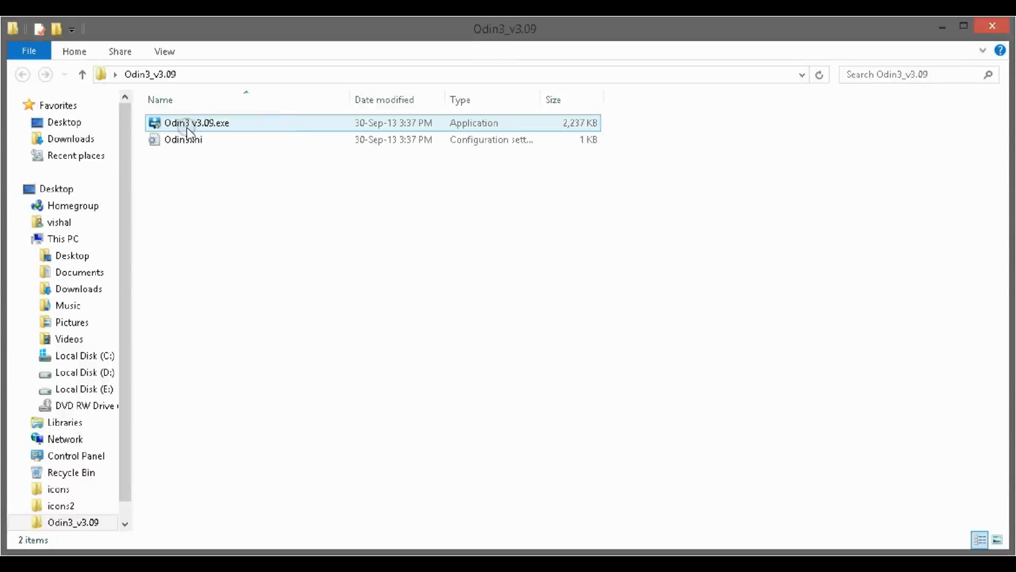
right_click(197, 123)
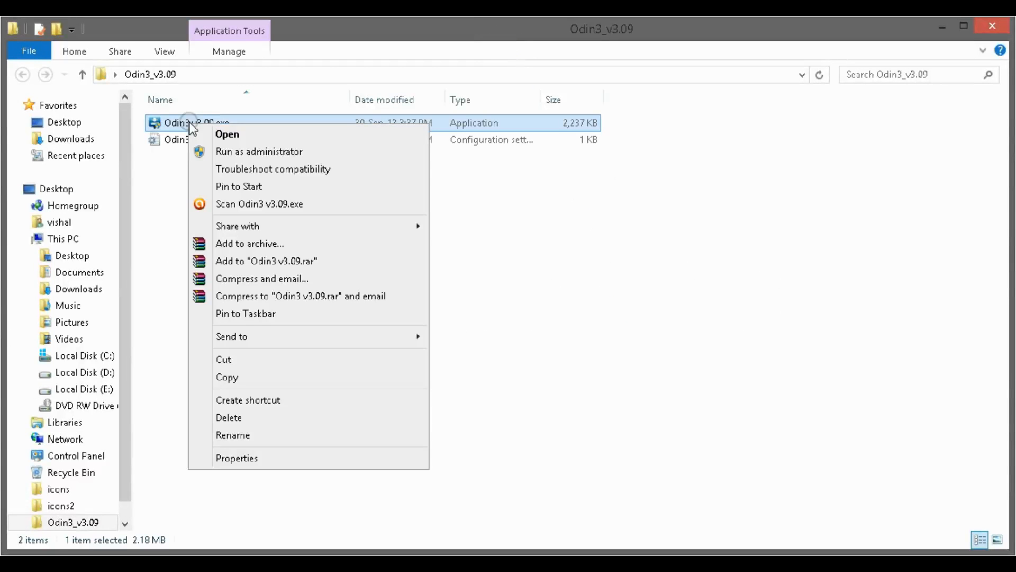
mouse_move(258, 152)
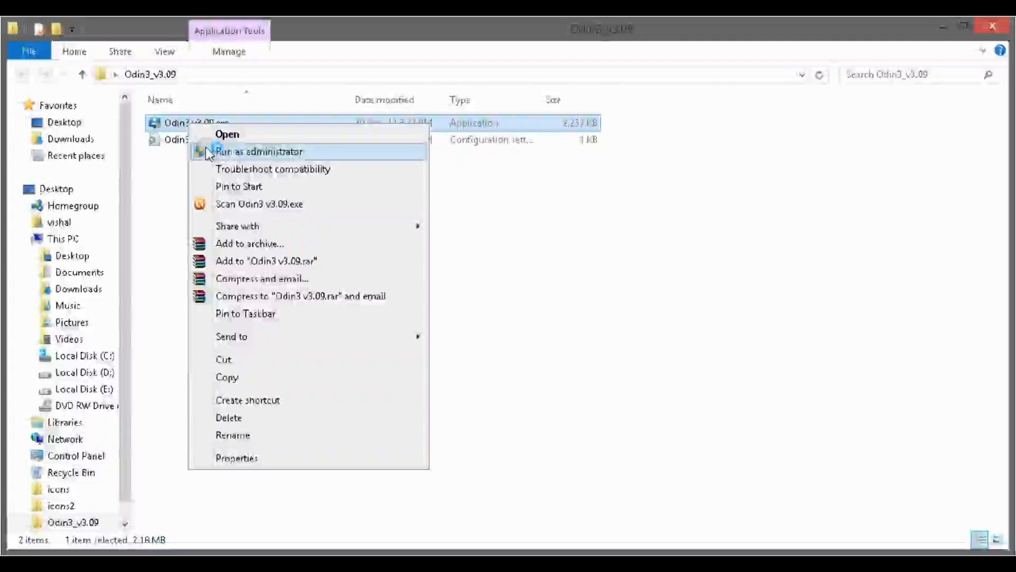
left_click(259, 152)
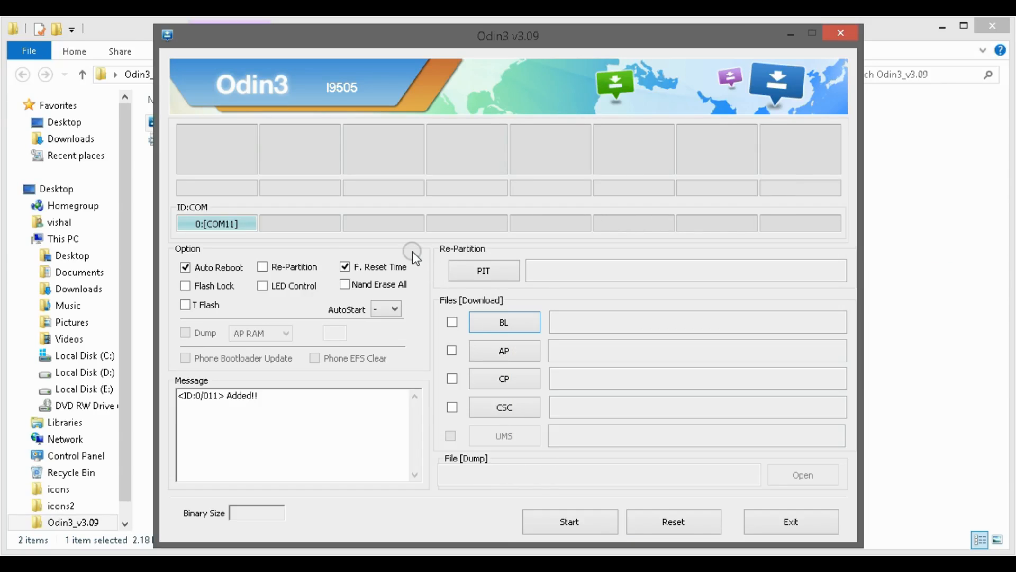
mouse_move(224, 232)
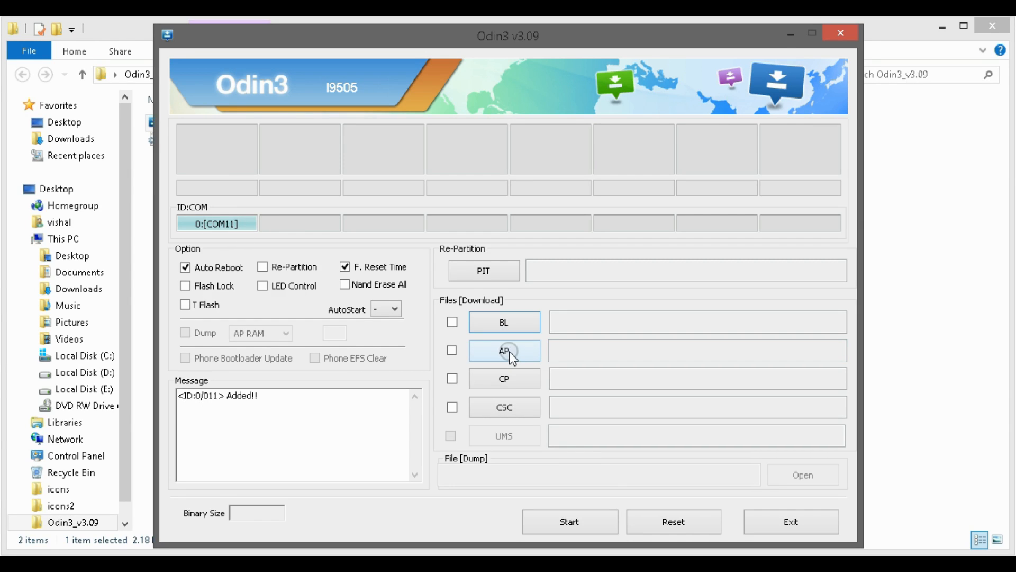
left_click(504, 351)
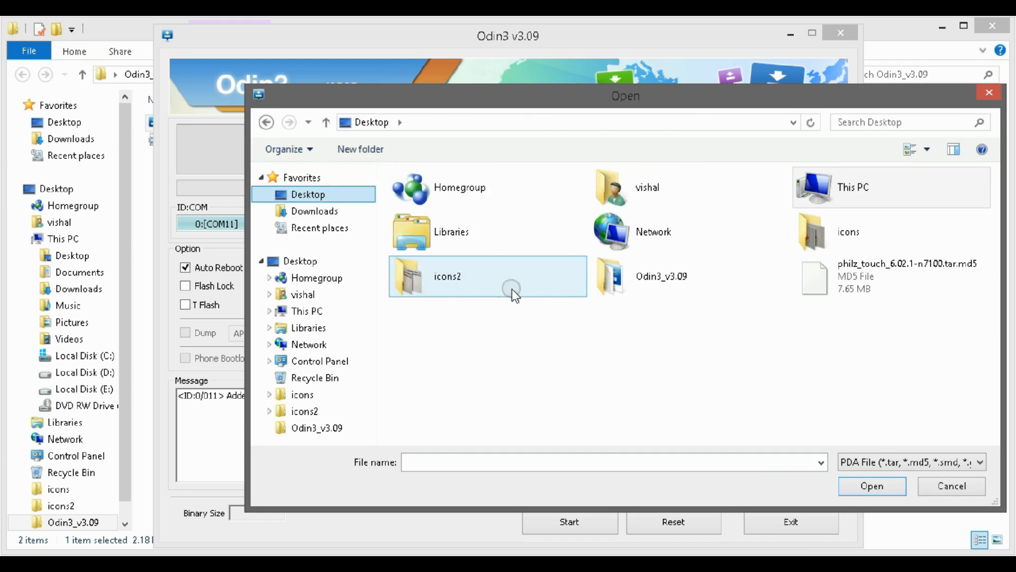
Load philz_touch_6.02.1-n7100.tar.md5 into AP and start flashing recovery to the phone
left_click(871, 486)
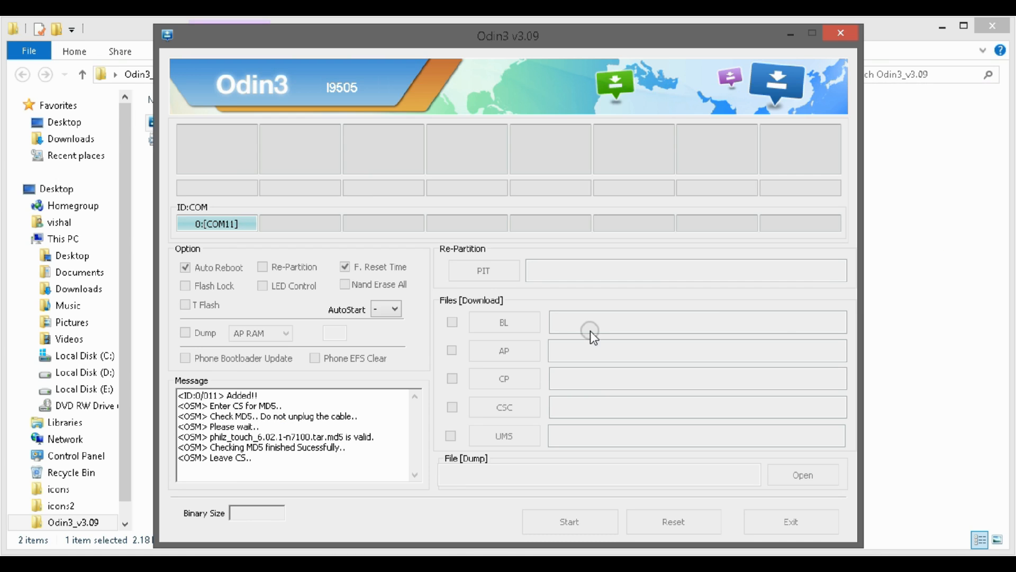
left_click(504, 351)
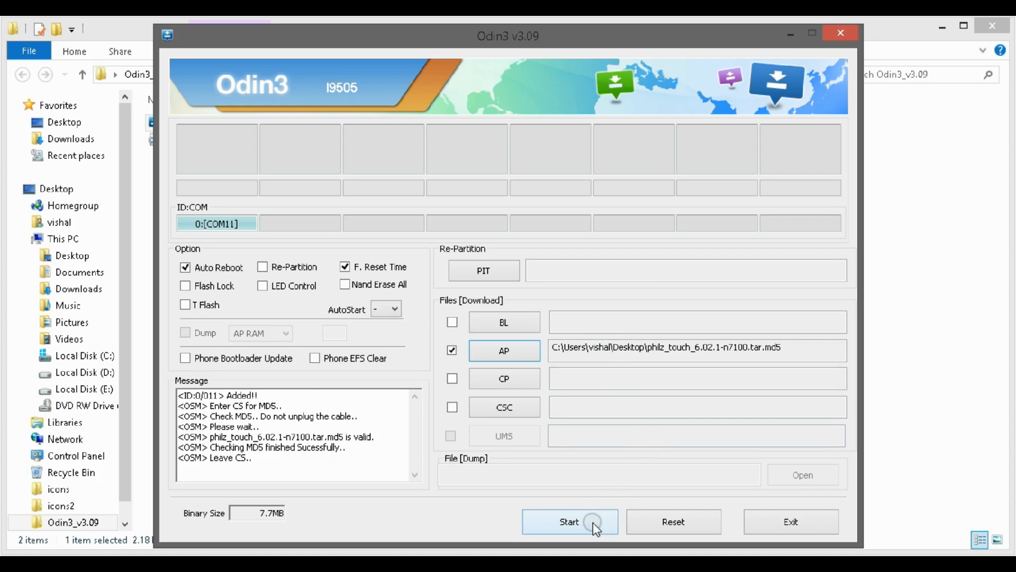
left_click(570, 521)
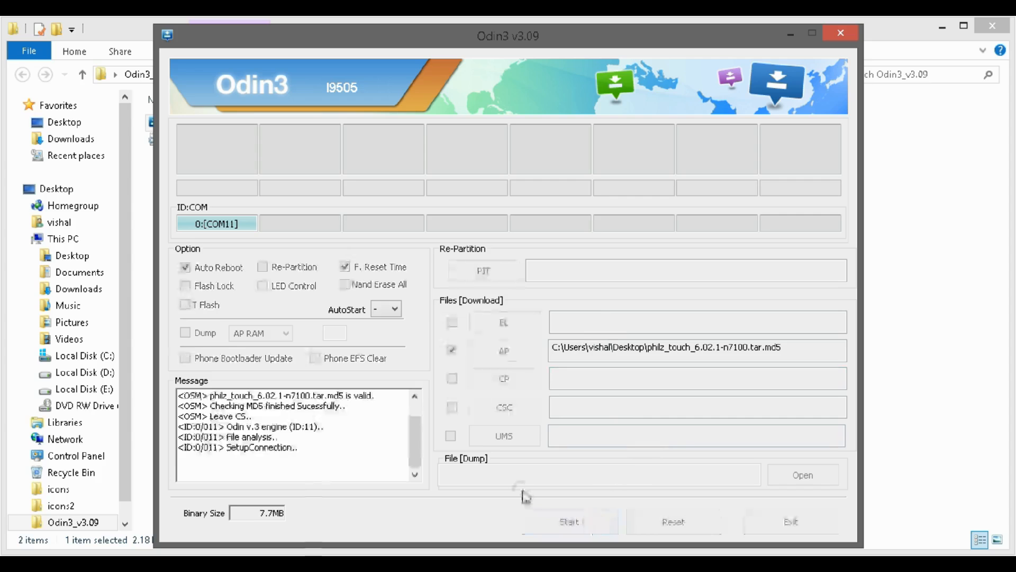
left_click(568, 521)
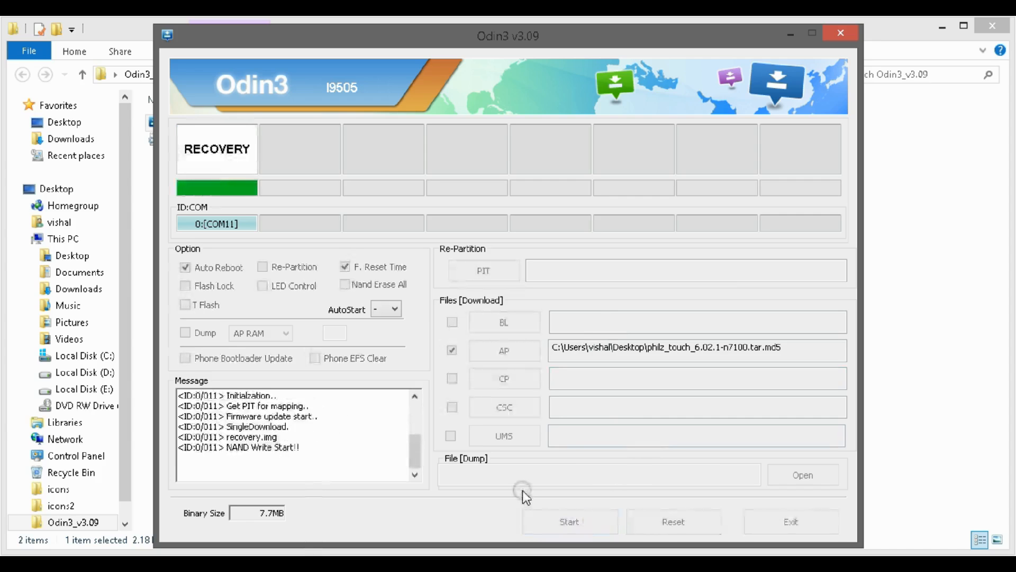